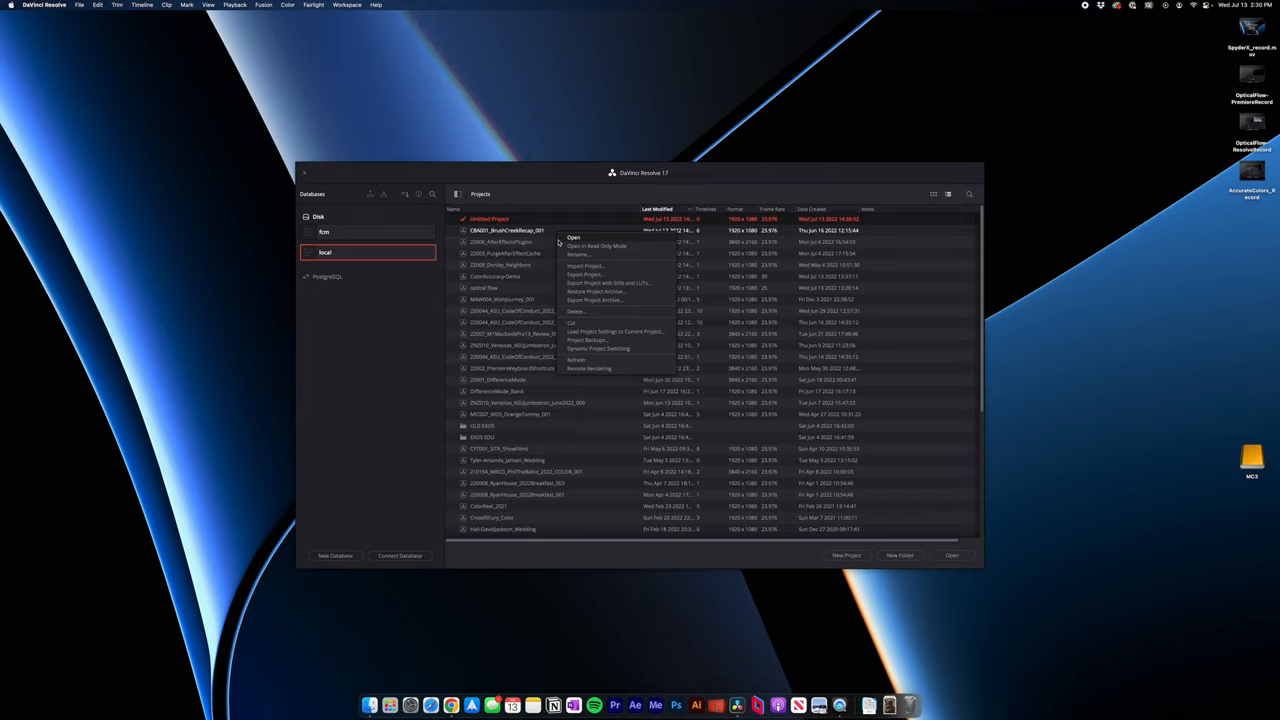
Enable Dynamic Project Switching in the Project Manager and open the Brush Creek recap project.
{"action": "left_click", "coordinate": [576, 236]}
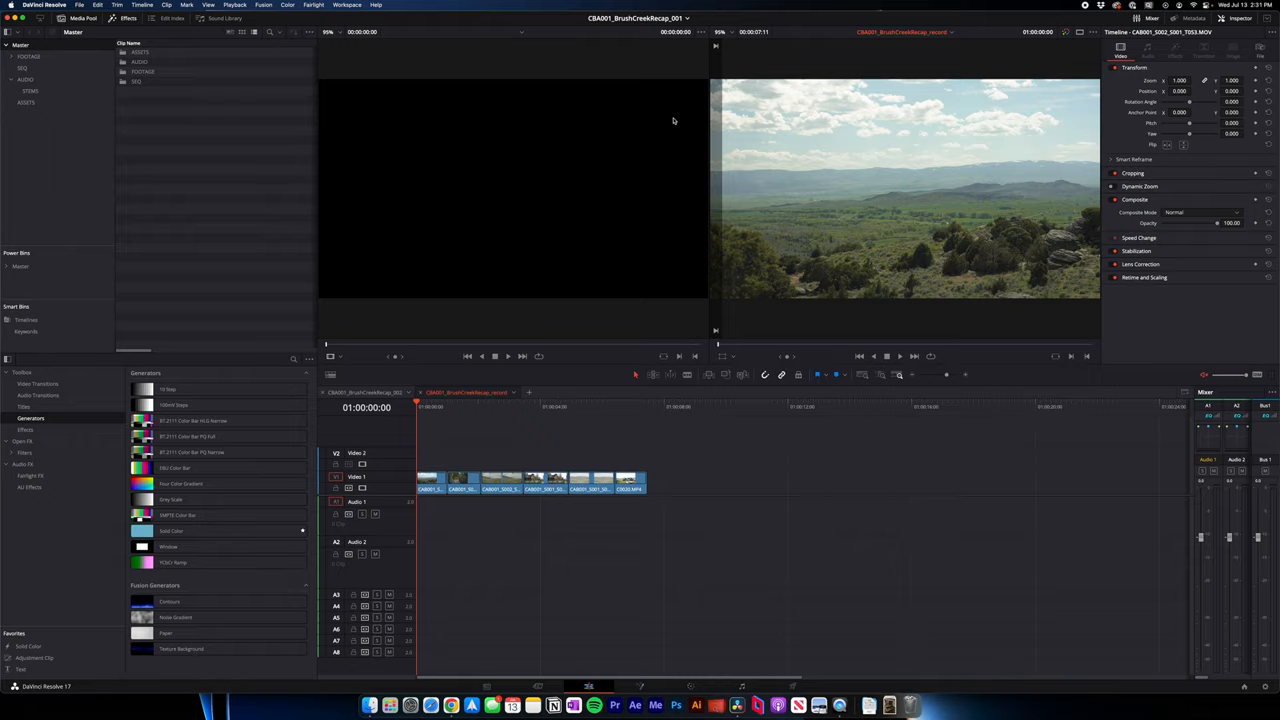
Enable Live Save under Preferences > User > Project Save and Load.
{"action": "left_click", "coordinate": [12, 8]}
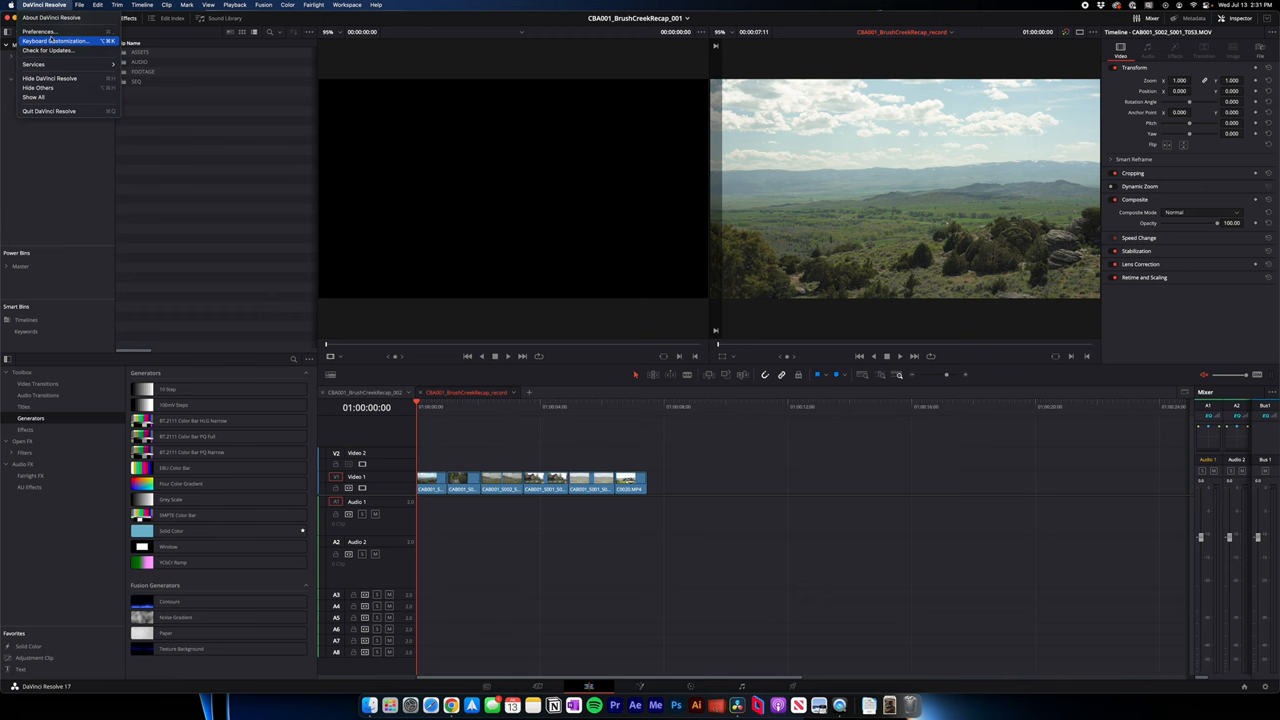
{"action": "left_click", "coordinate": [46, 36]}
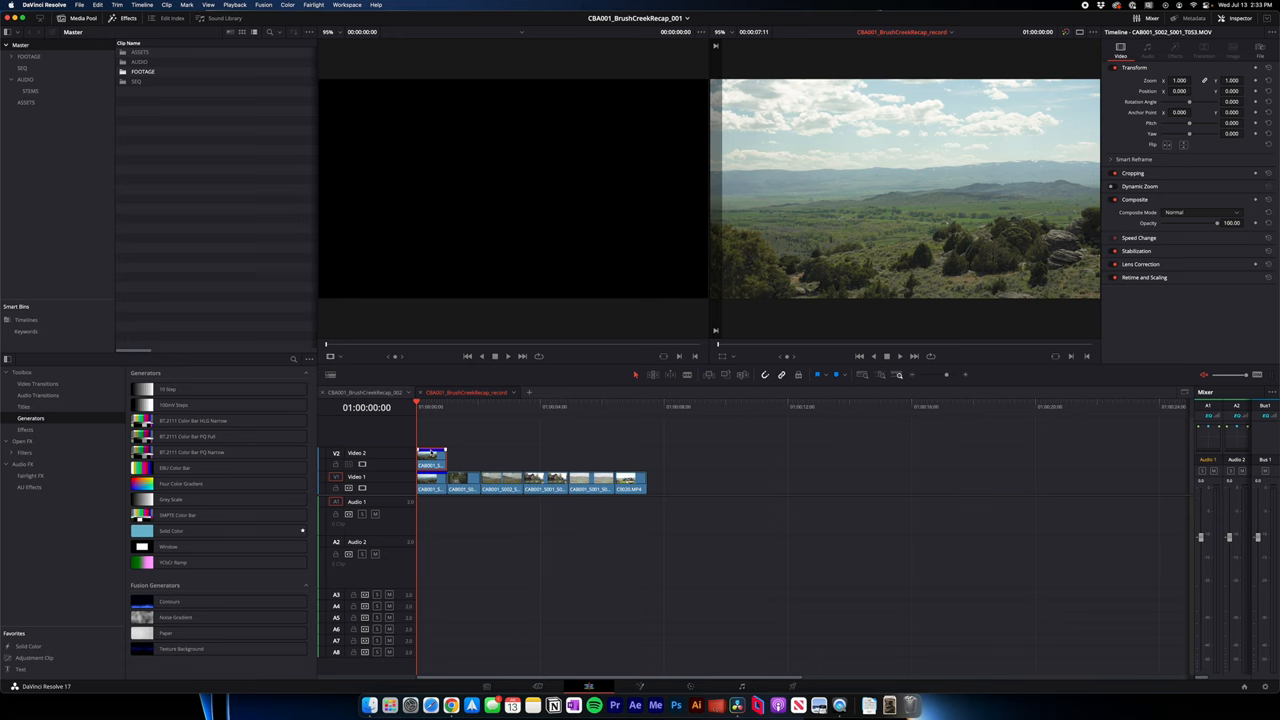
Alt-drag a copy of the first clip onto Video 2 so duplicate frames get flagged.
{"action": "left_click_drag", "start_coordinate": [432, 458], "coordinate": [464, 458]}
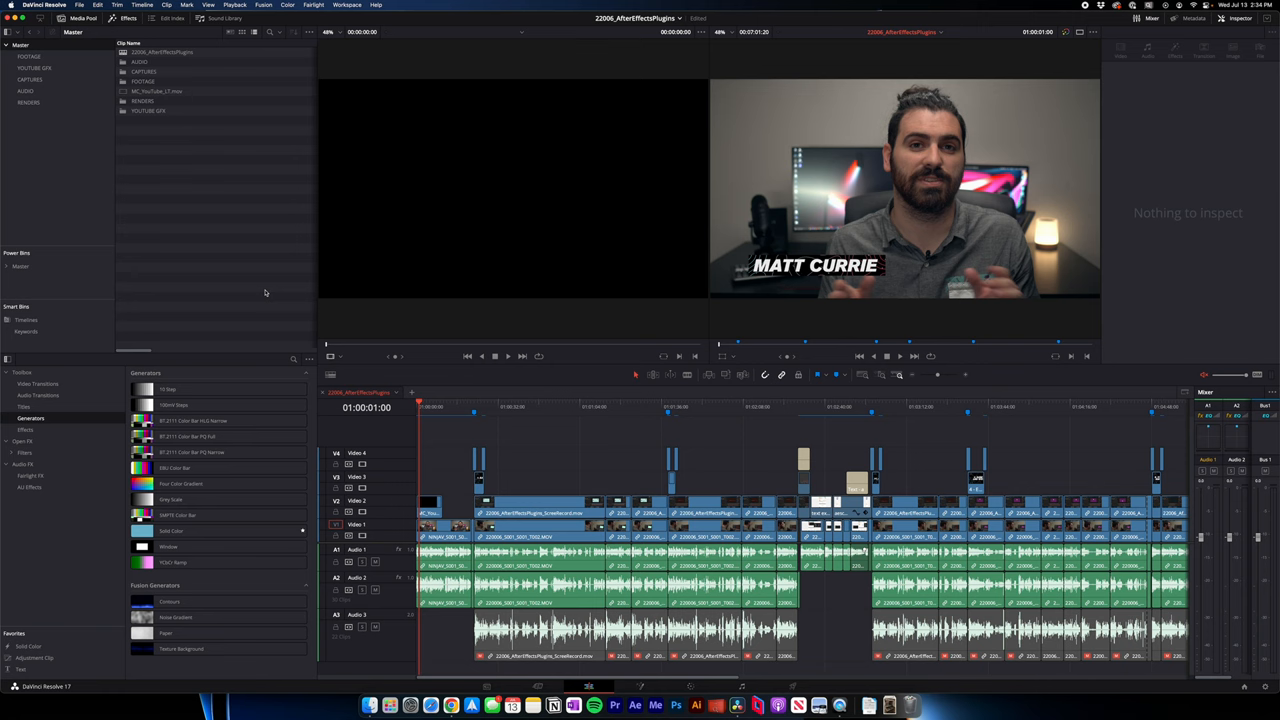
{"action": "mouse_move", "coordinate": [104, 258]}
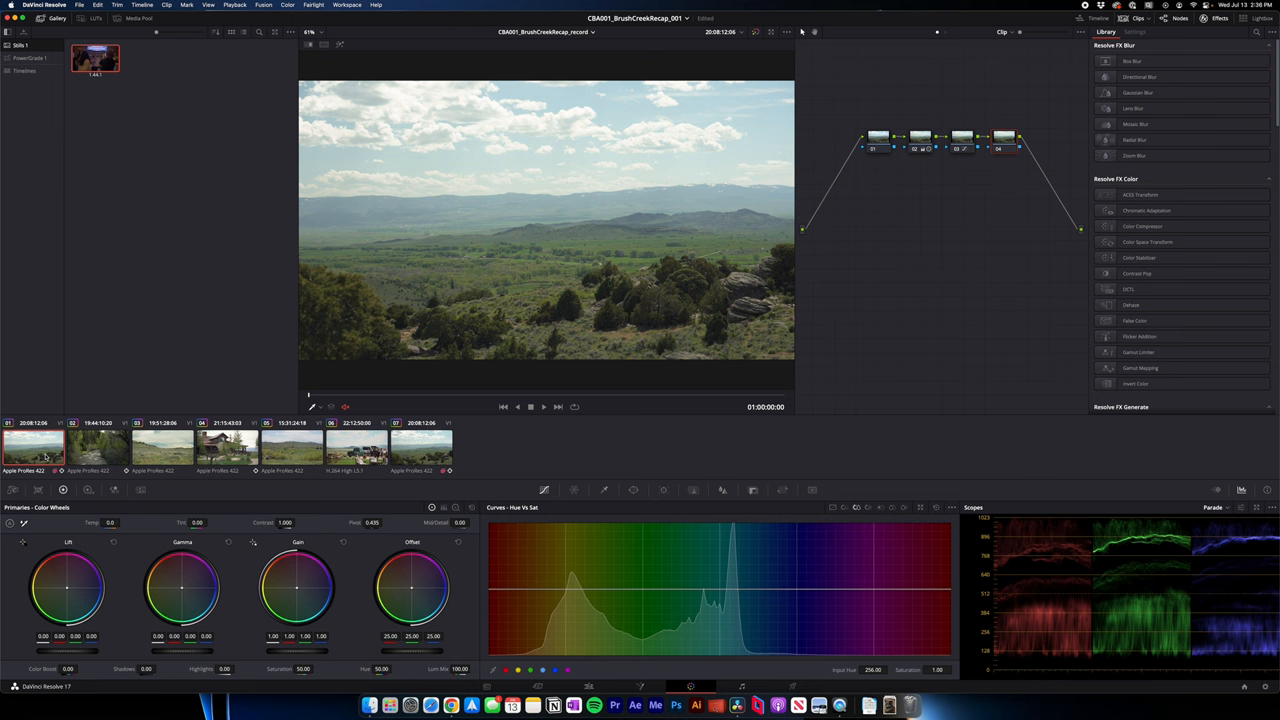
Select the last clip of the Brush Creek project in the Color page thumbnail timeline.
{"action": "right_click", "coordinate": [32, 452]}
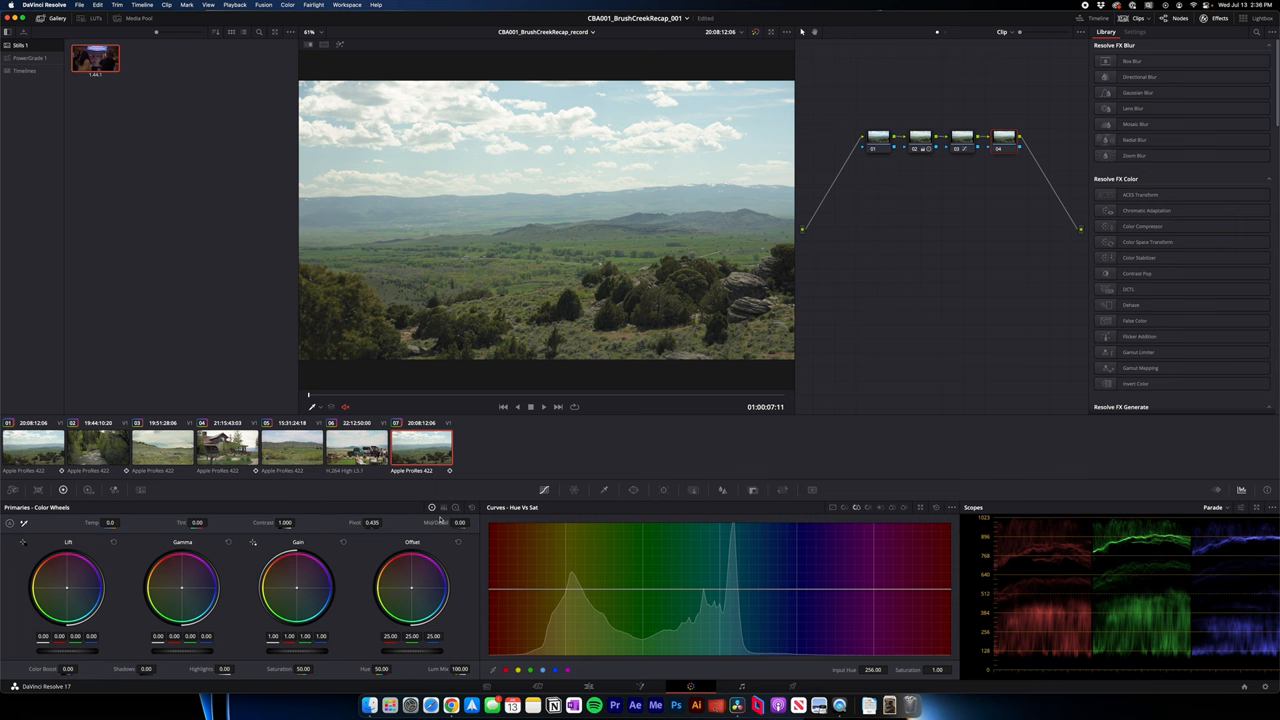
{"action": "right_click", "coordinate": [536, 230]}
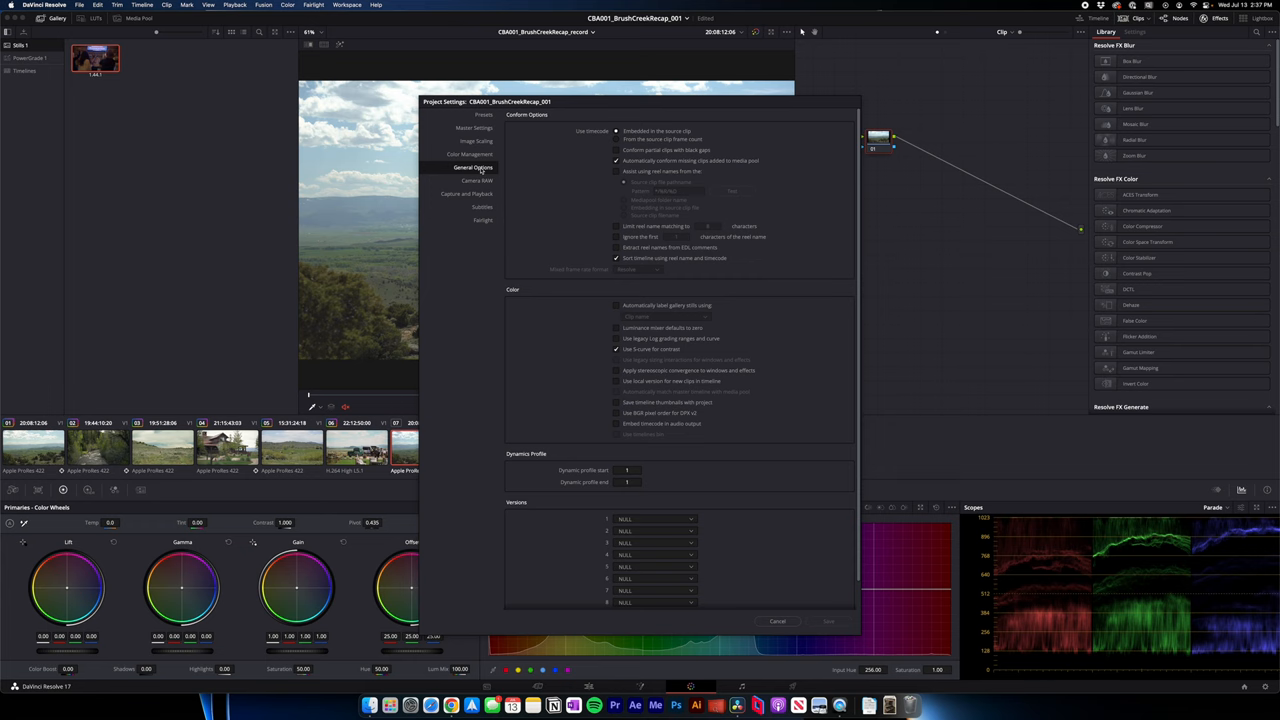
Change the colour options under Project Settings > General Options and save.
{"action": "left_click", "coordinate": [776, 620]}
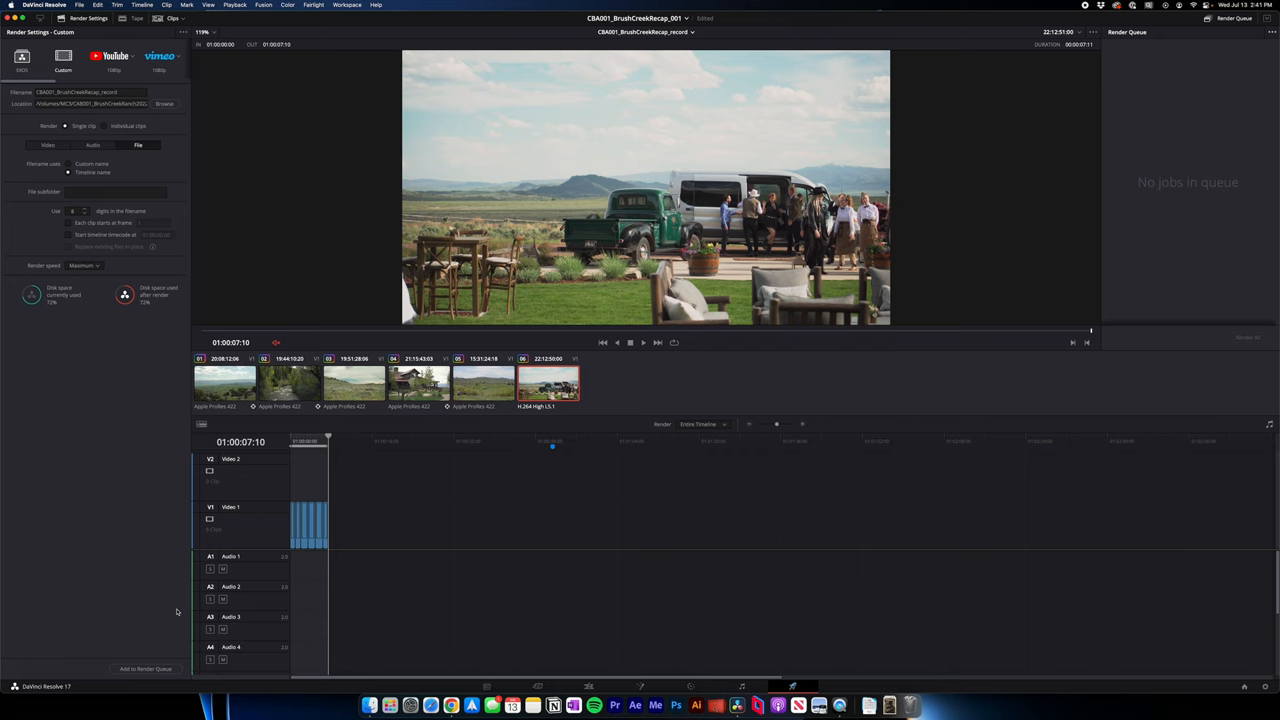
Add the Brush Creek recap timeline to the render queue.
{"action": "left_click", "coordinate": [152, 668]}
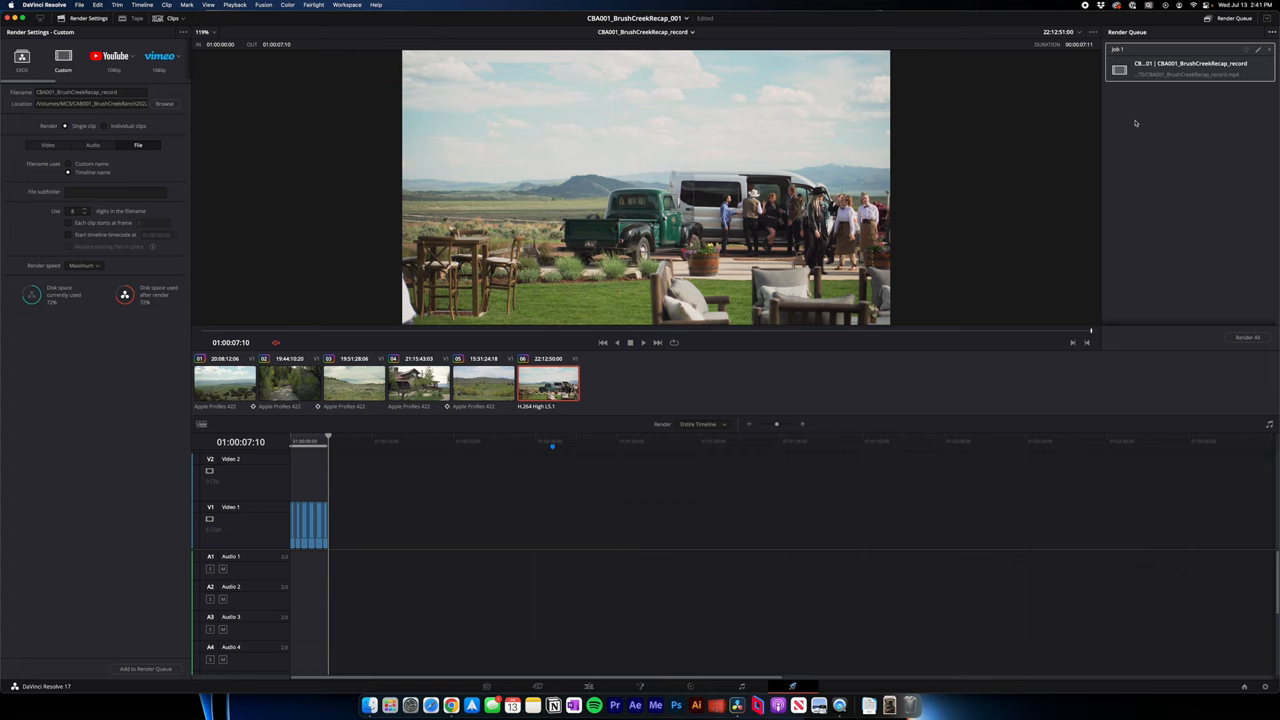